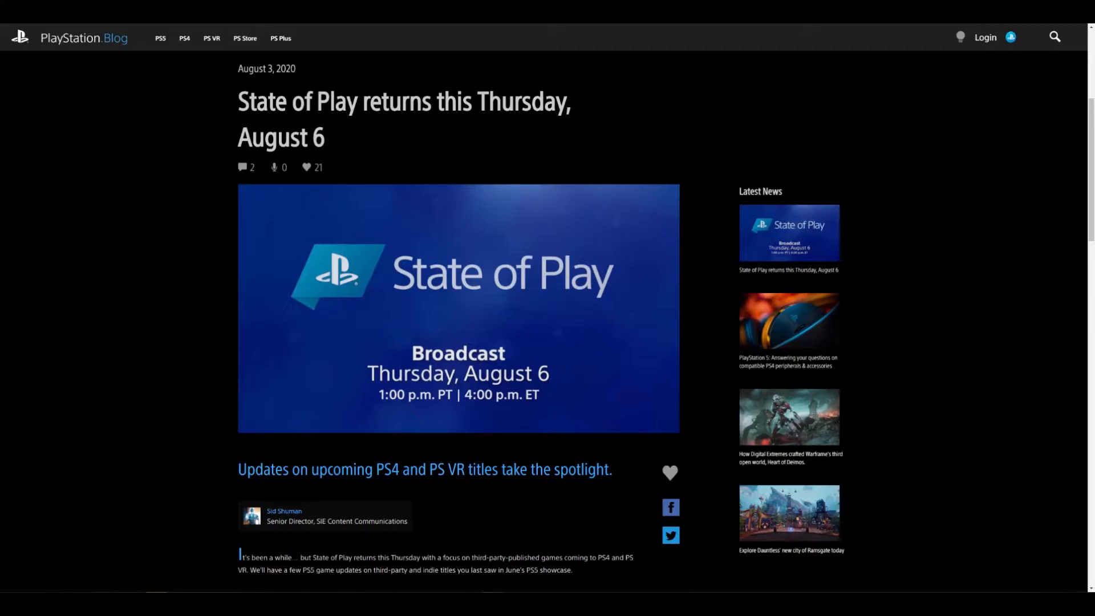
pyautogui.moveTo(175, 341)
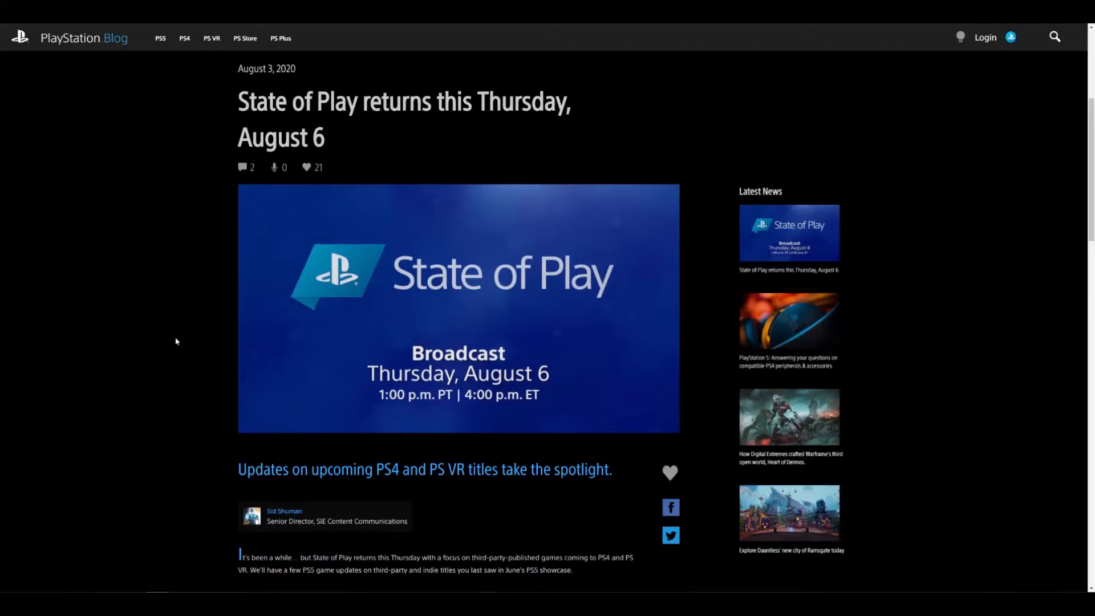
# Step: Scroll down through the 'State of Play returns this Thursday, August 6' post to its broadcast times
pyautogui.scroll(-3)
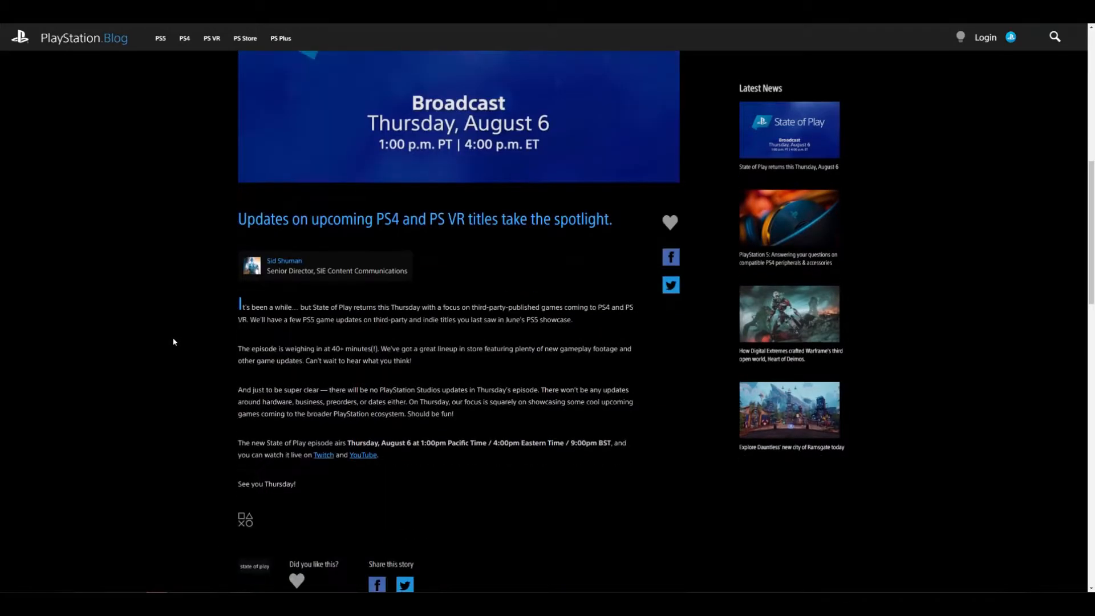
pyautogui.scroll(-3)
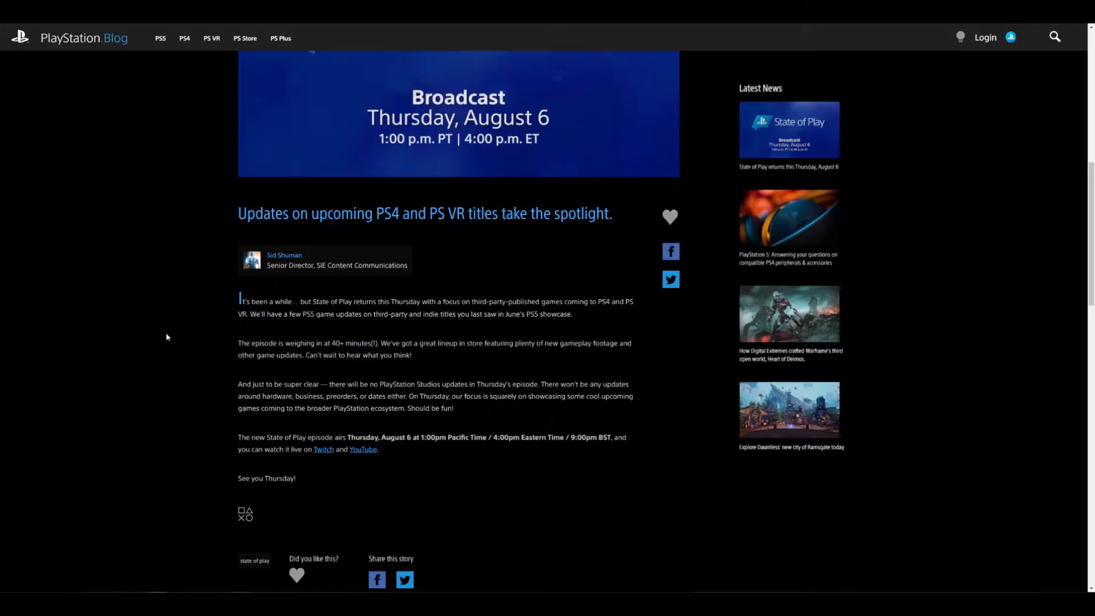
pyautogui.moveTo(162, 333)
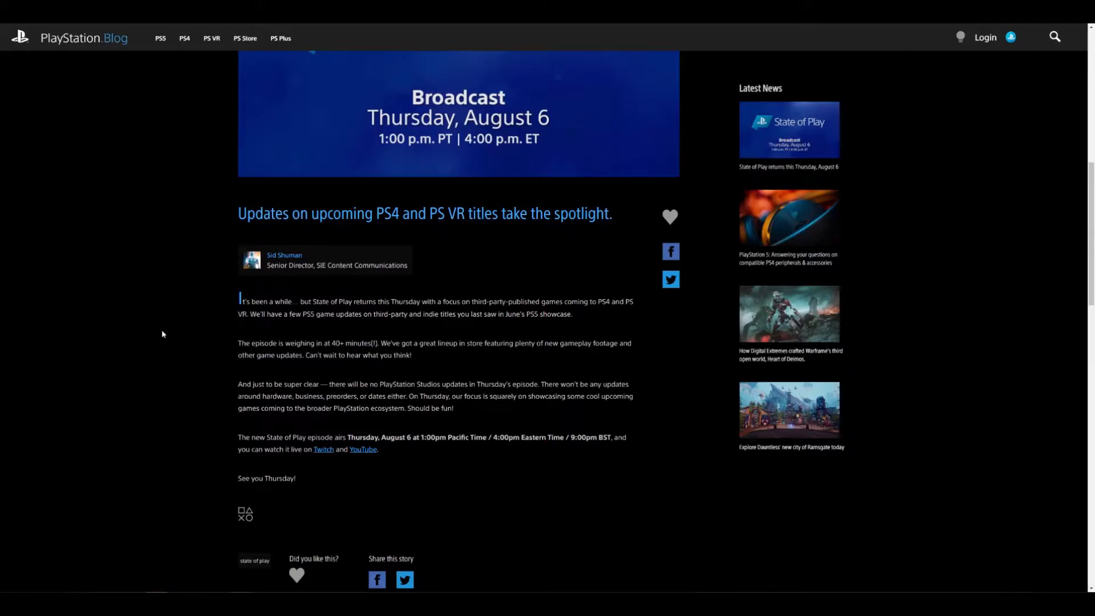
pyautogui.moveTo(112, 54)
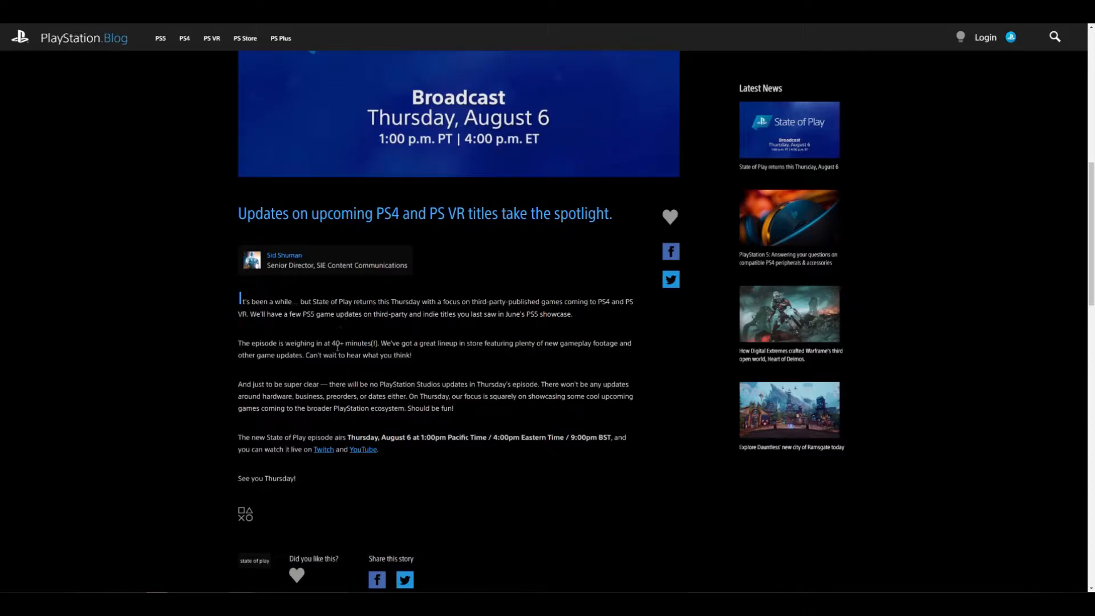
pyautogui.moveTo(343, 342)
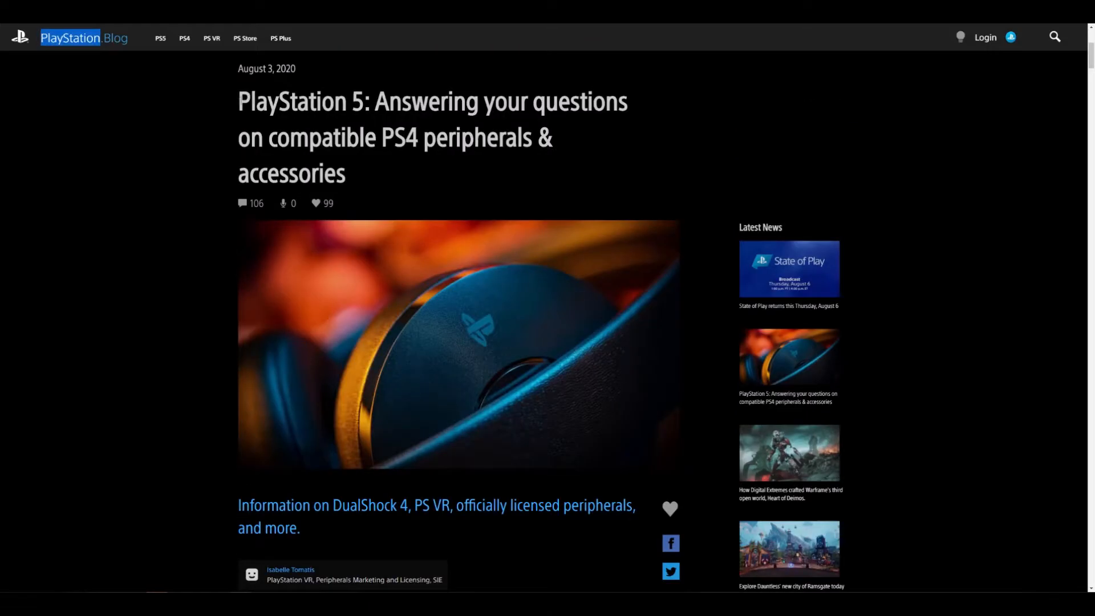
# Step: Highlight and deselect the PS5 peripherals article title, then scroll down into its FAQ
pyautogui.moveTo(239, 102); pyautogui.dragTo(346, 173)
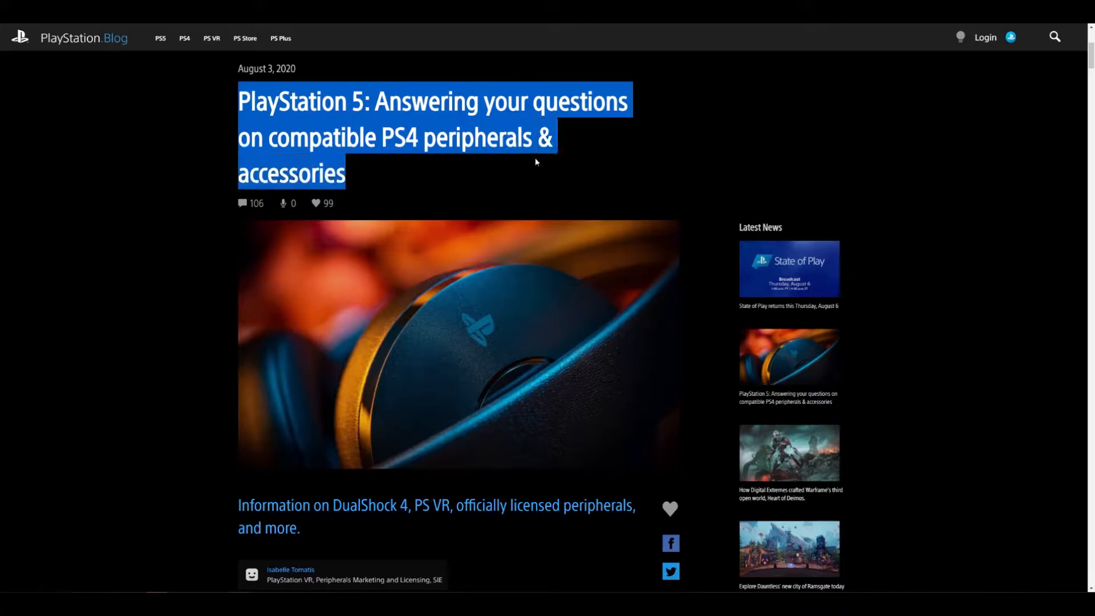
pyautogui.click(456, 159)
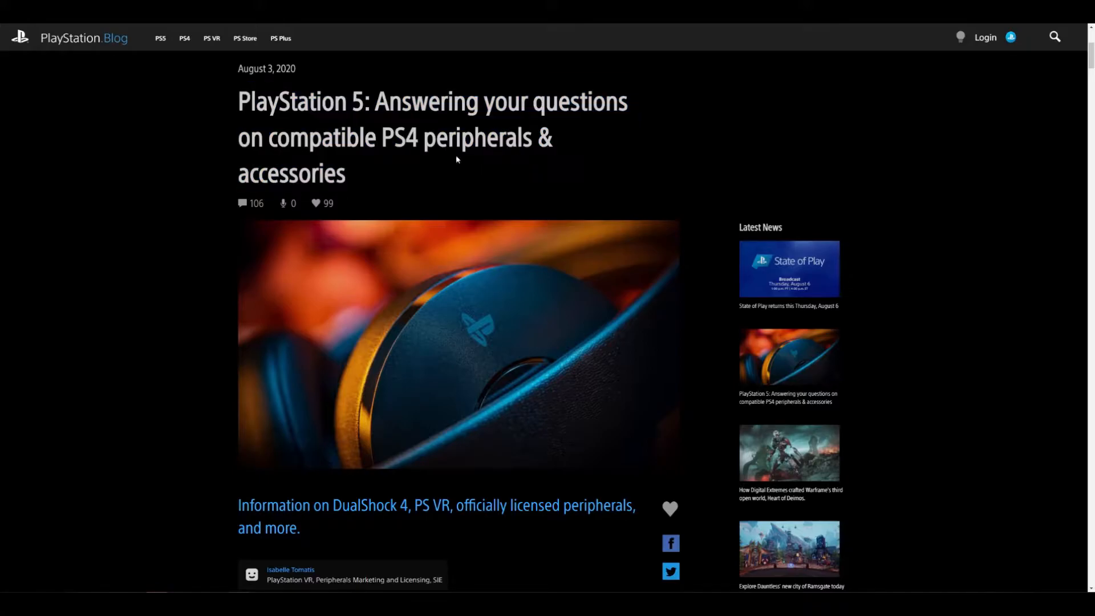
pyautogui.moveTo(442, 148)
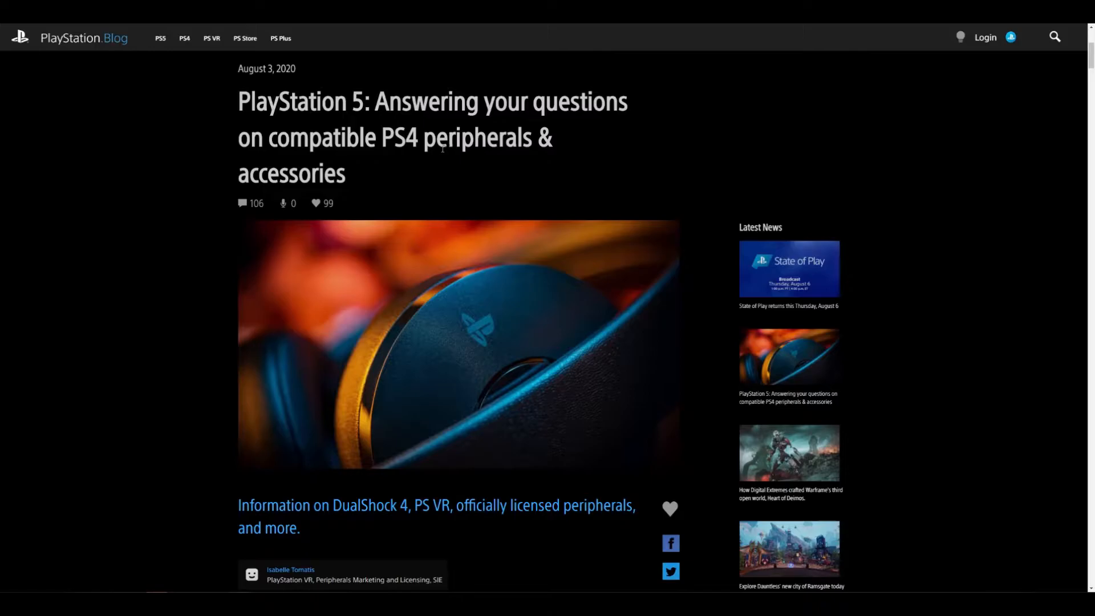
pyautogui.scroll(-3)
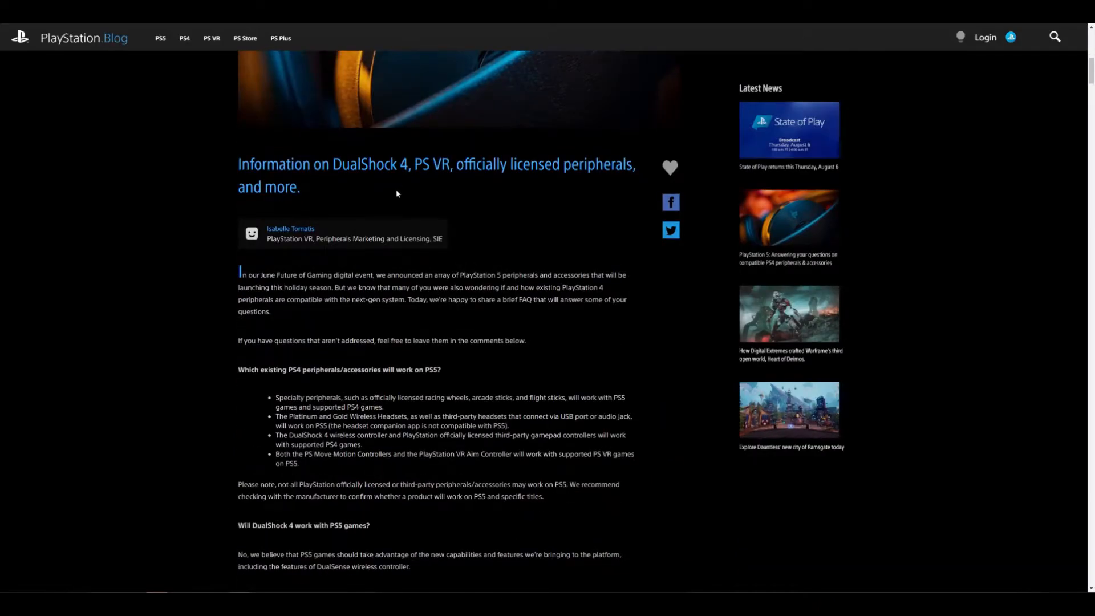
pyautogui.scroll(-3)
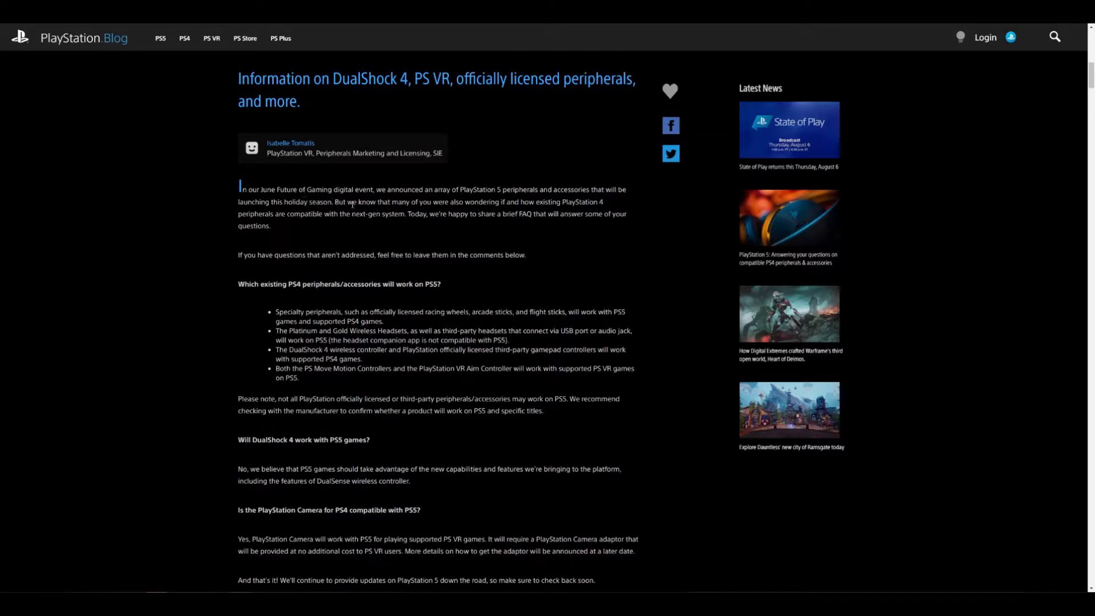
pyautogui.scroll(-3)
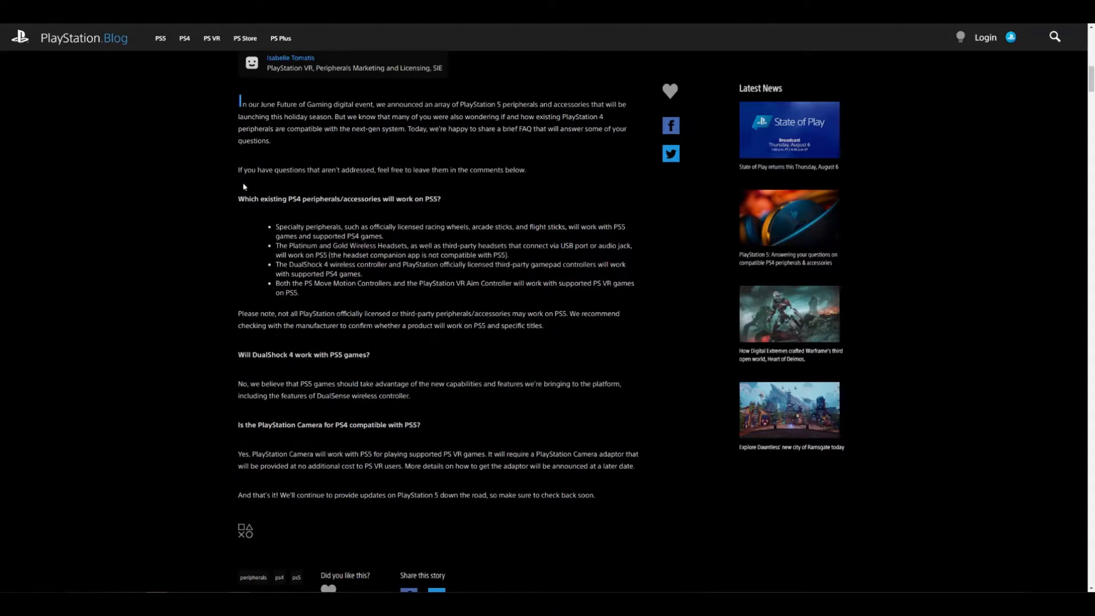
pyautogui.moveTo(243, 170); pyautogui.dragTo(529, 170)
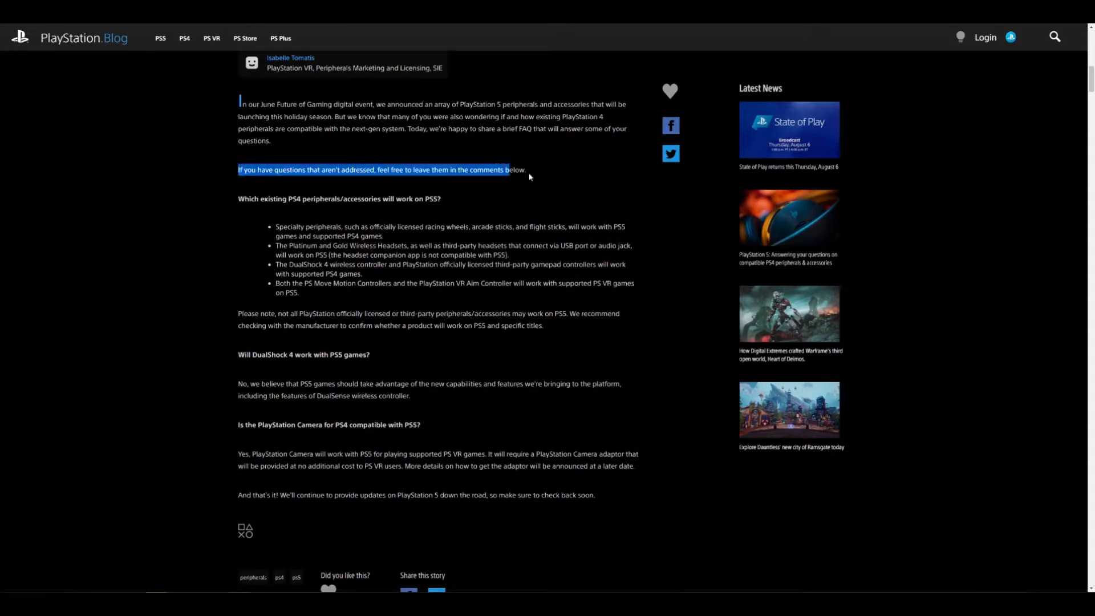
pyautogui.click(455, 199)
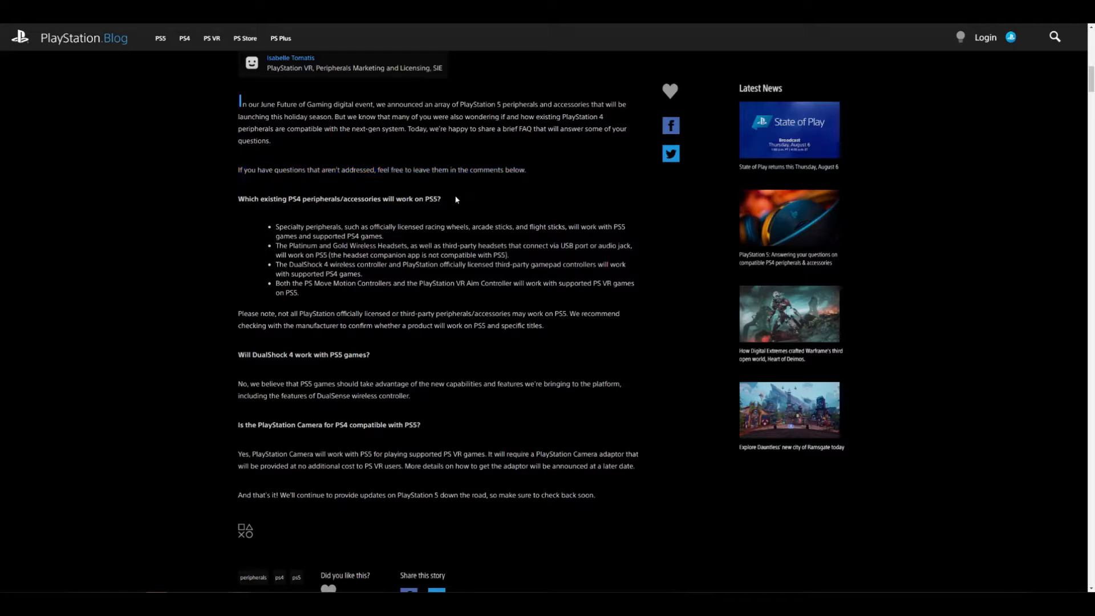
pyautogui.moveTo(476, 198)
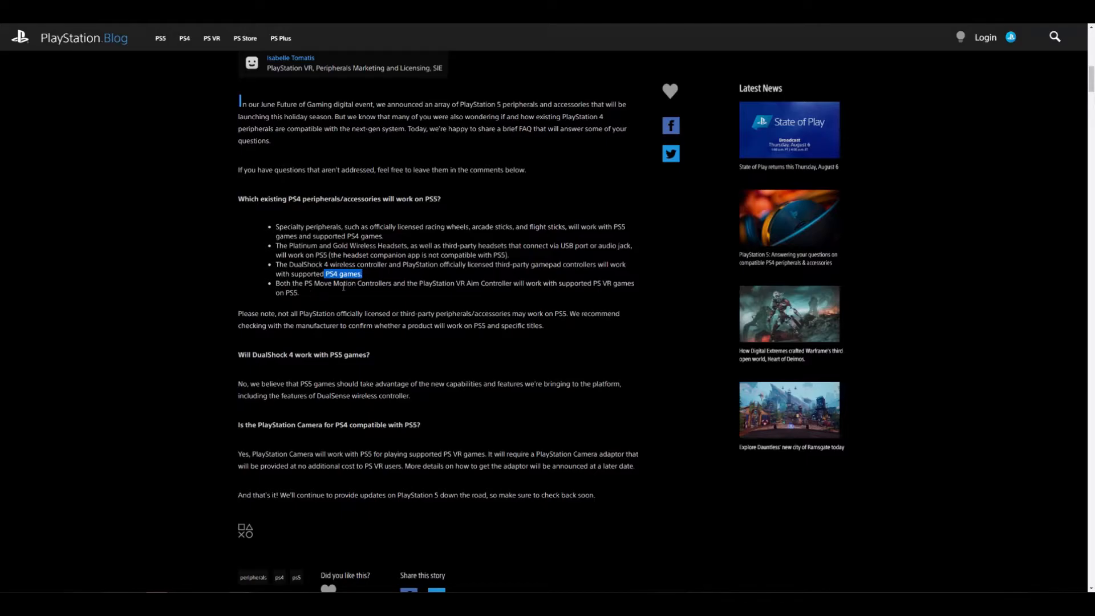
pyautogui.moveTo(457, 292)
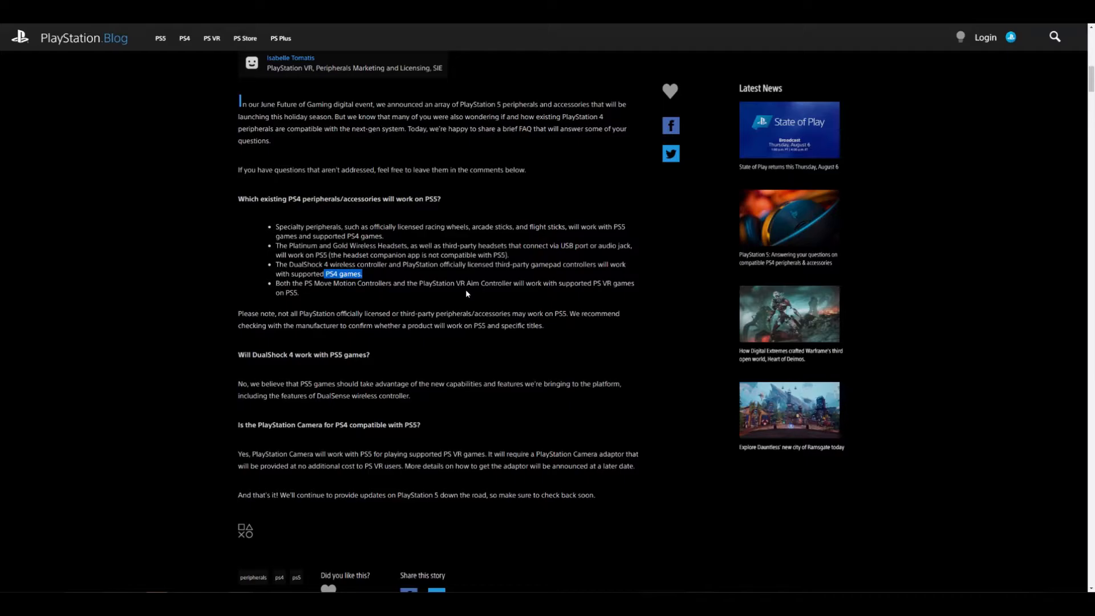
pyautogui.moveTo(455, 294)
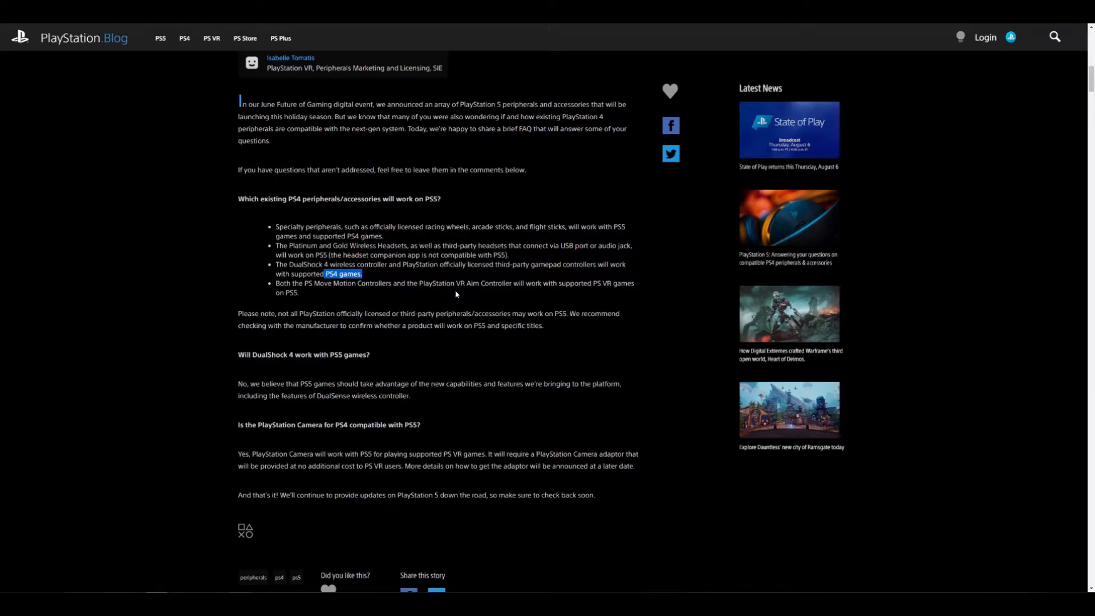
pyautogui.moveTo(452, 295)
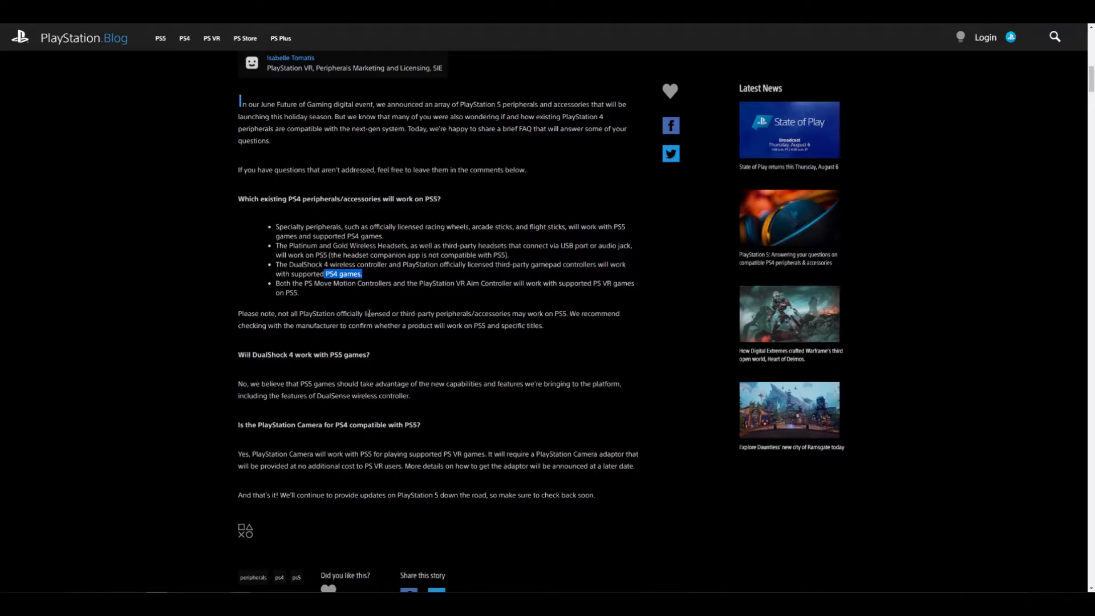
pyautogui.moveTo(512, 303)
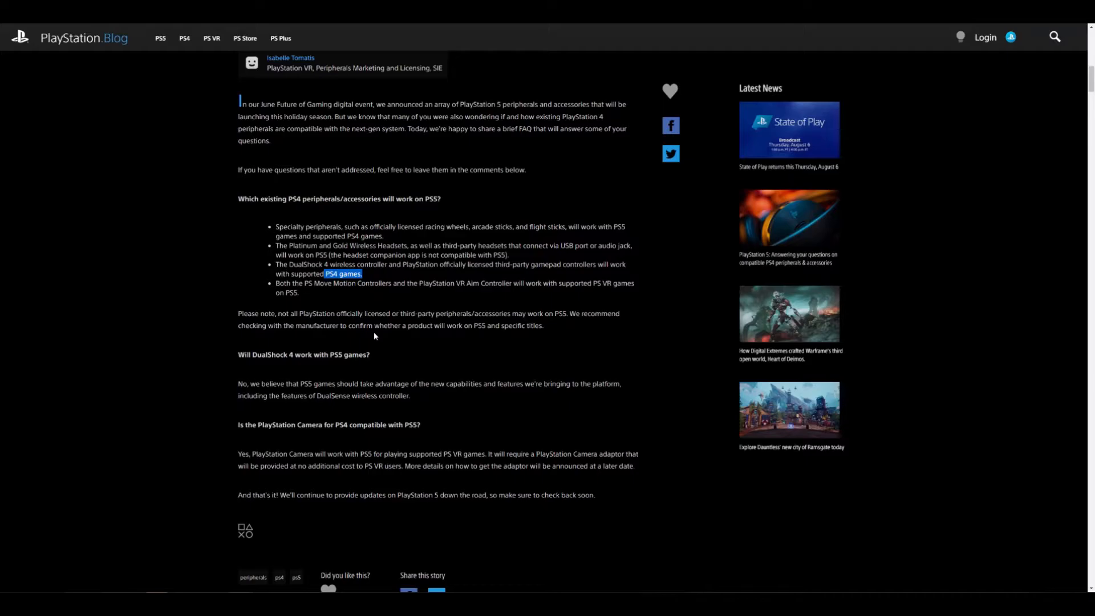
pyautogui.moveTo(443, 321)
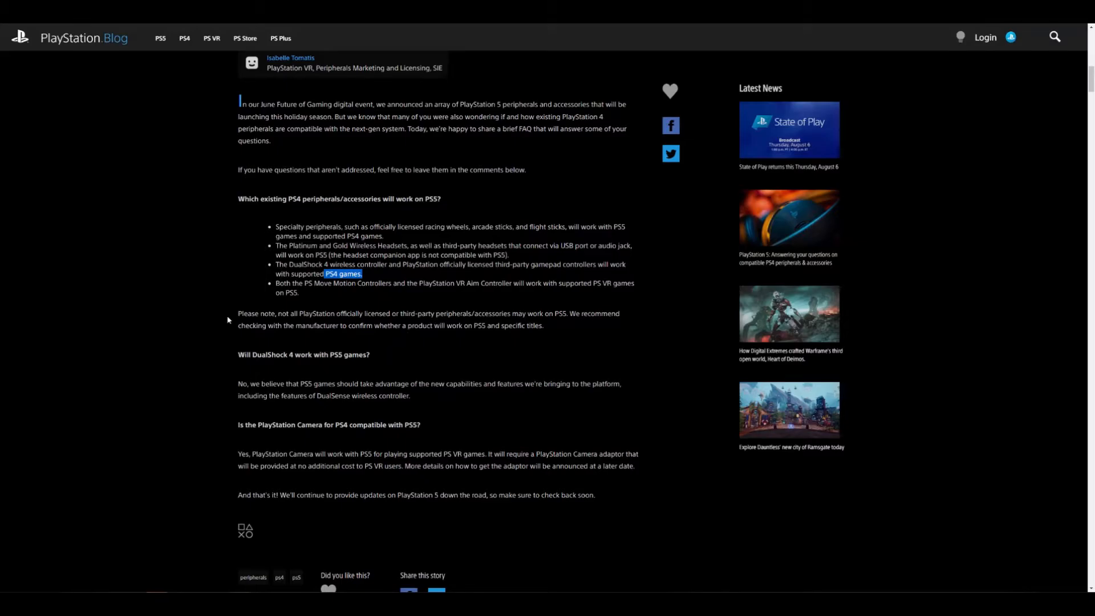
# Step: Scroll the PS5 peripherals article down to its closing tags and share links
pyautogui.scroll(-3)
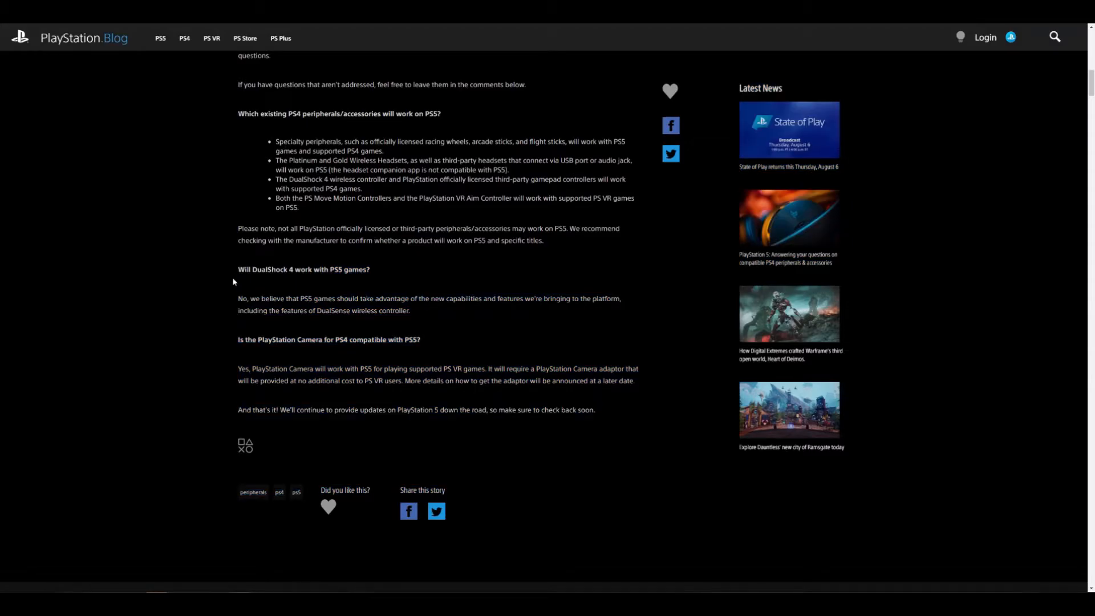
pyautogui.moveTo(237, 302)
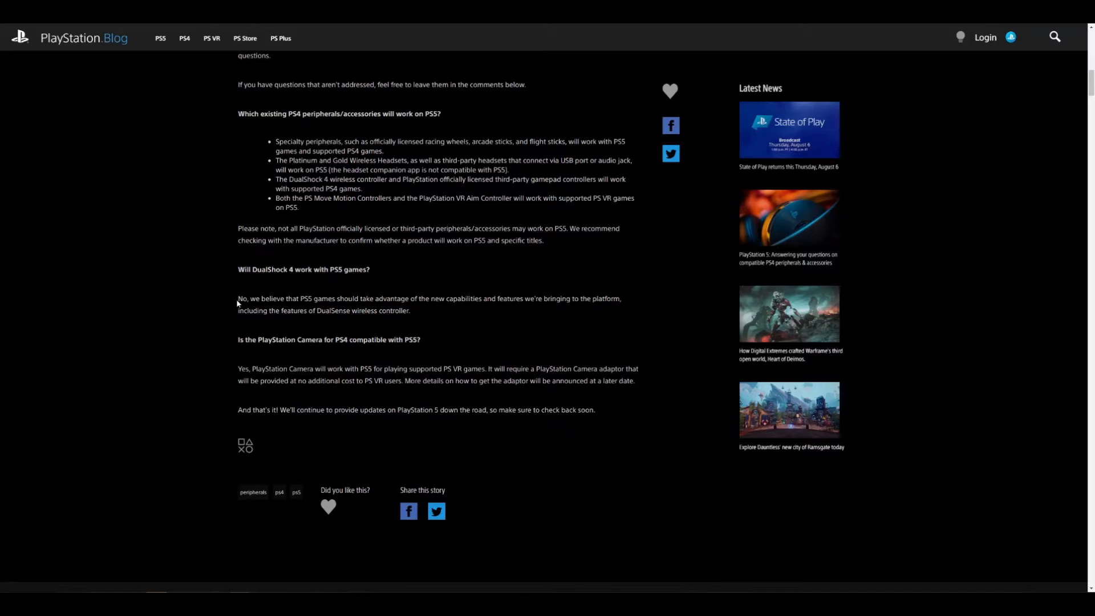
pyautogui.moveTo(230, 308)
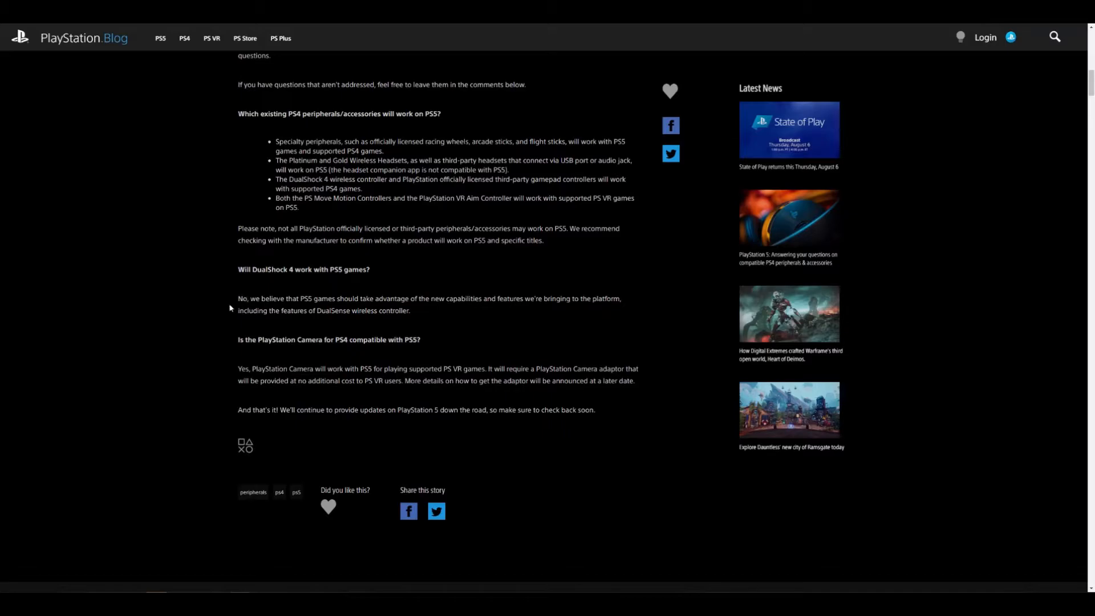
pyautogui.moveTo(479, 310)
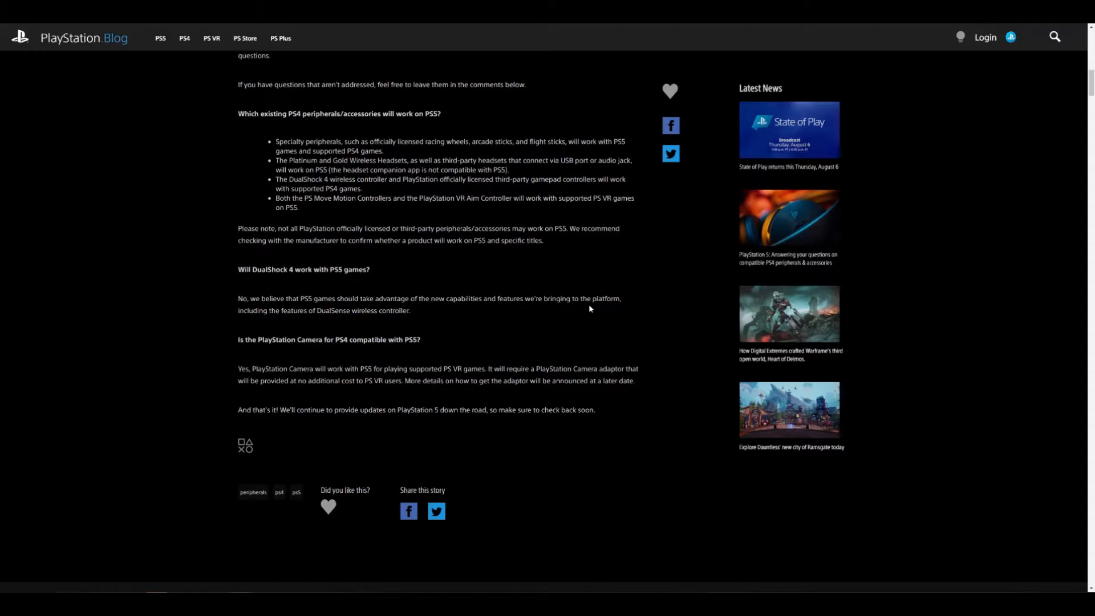
pyautogui.moveTo(424, 314)
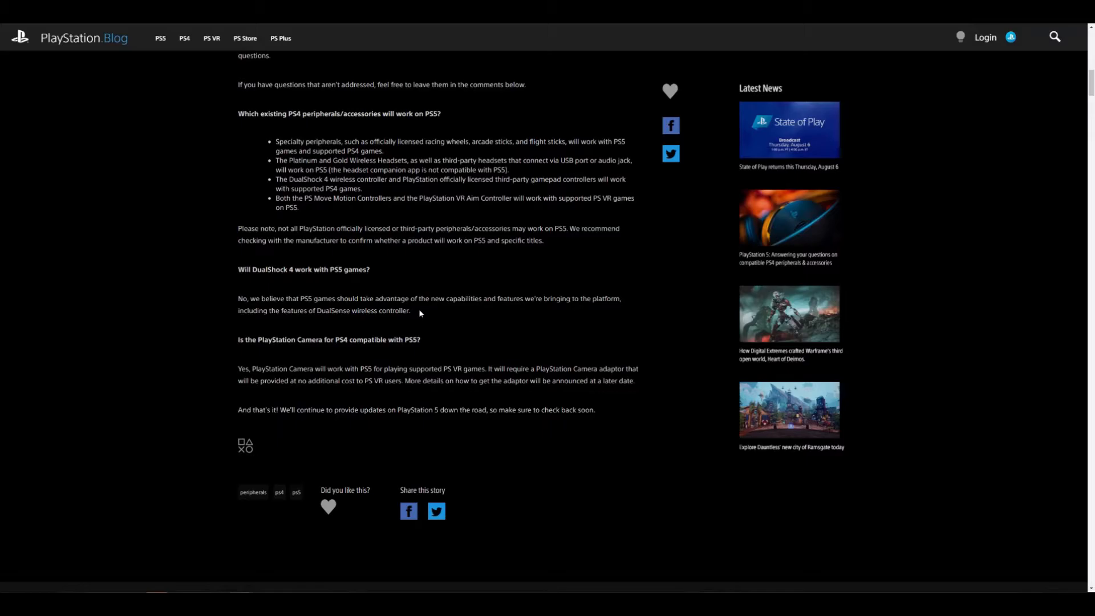
pyautogui.moveTo(355, 310)
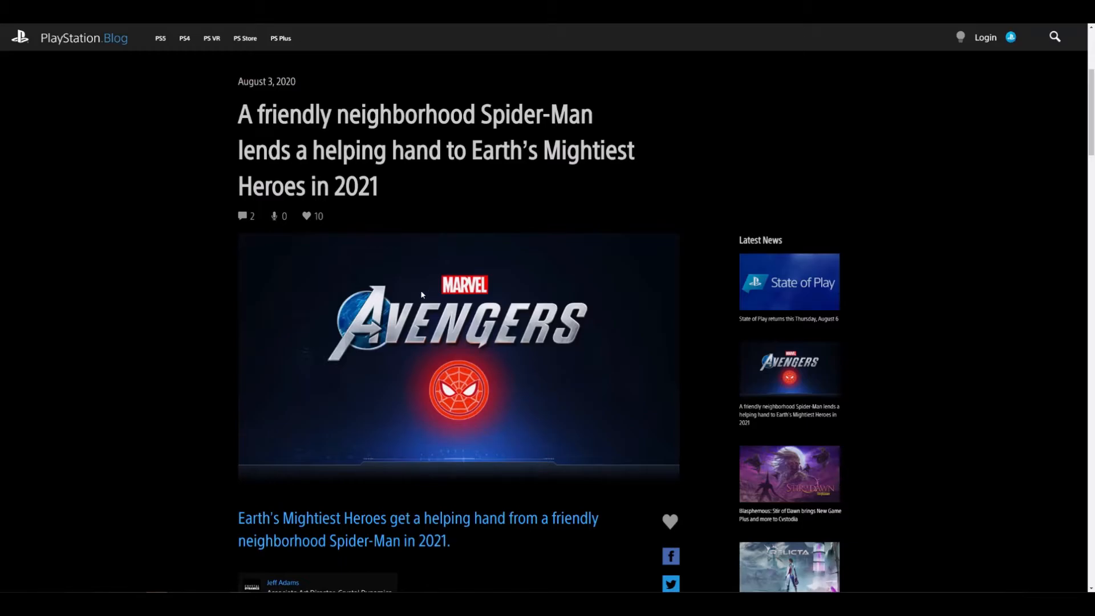
# Step: Scroll past the Spider-Man article's header image into the author's introduction and first comic panels
pyautogui.scroll(-3)
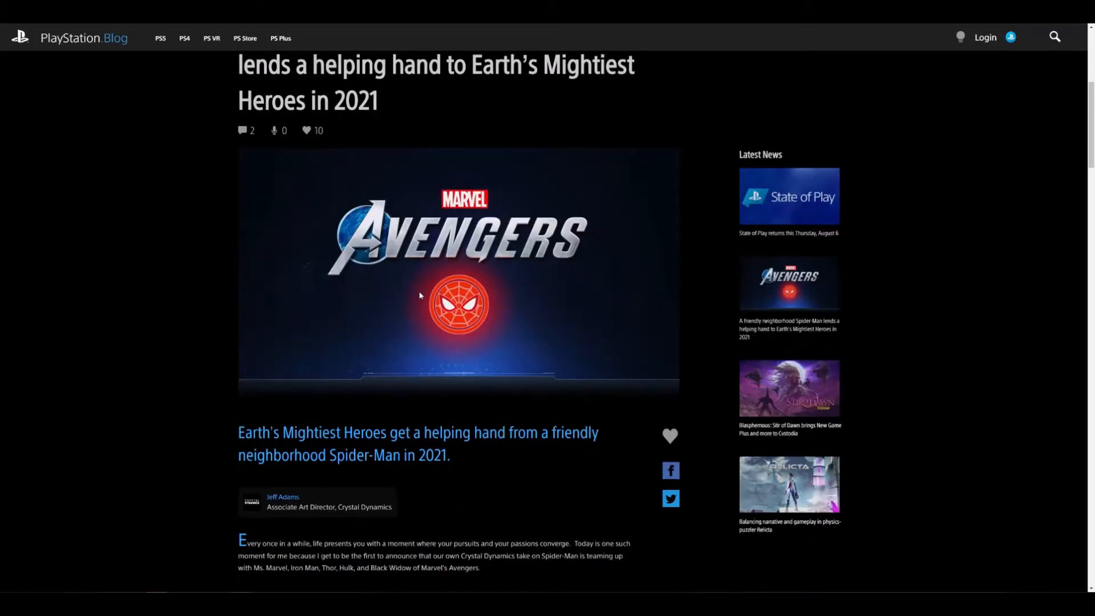
pyautogui.scroll(-3)
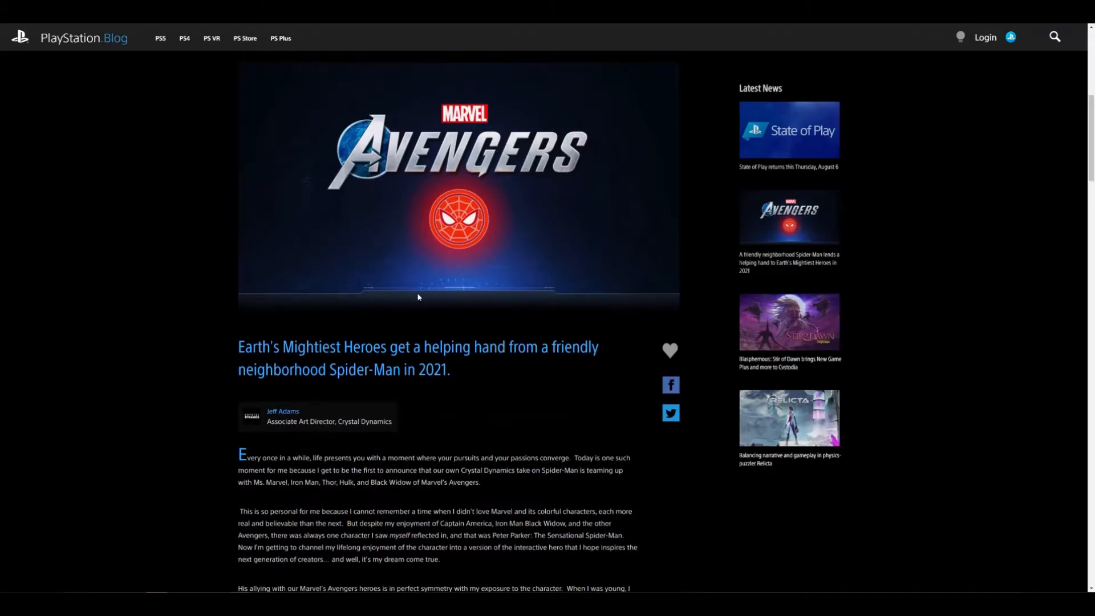
pyautogui.scroll(-3)
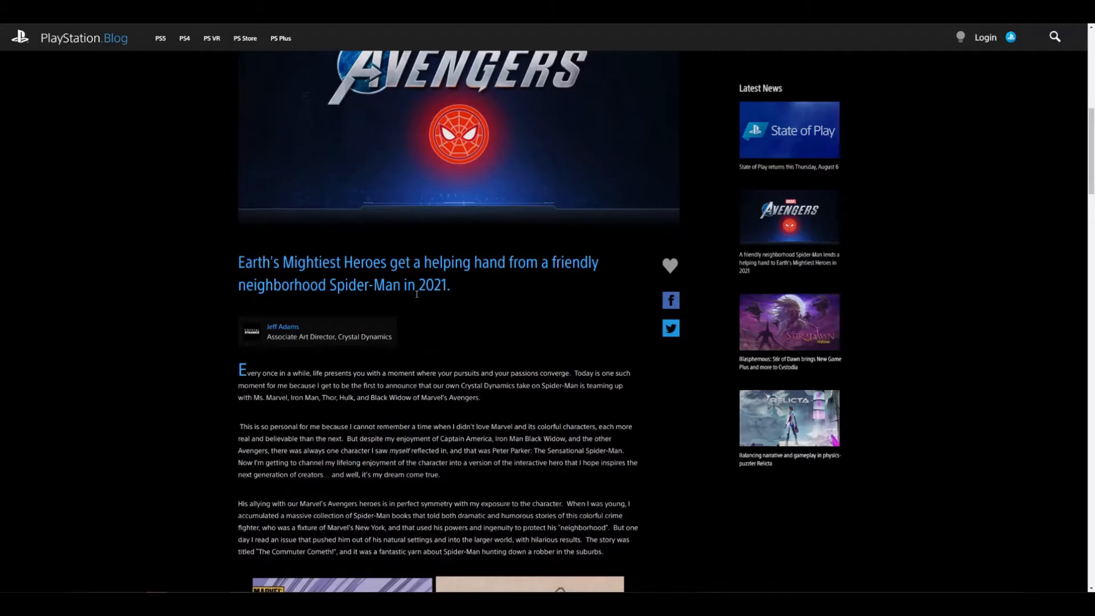
pyautogui.scroll(-3)
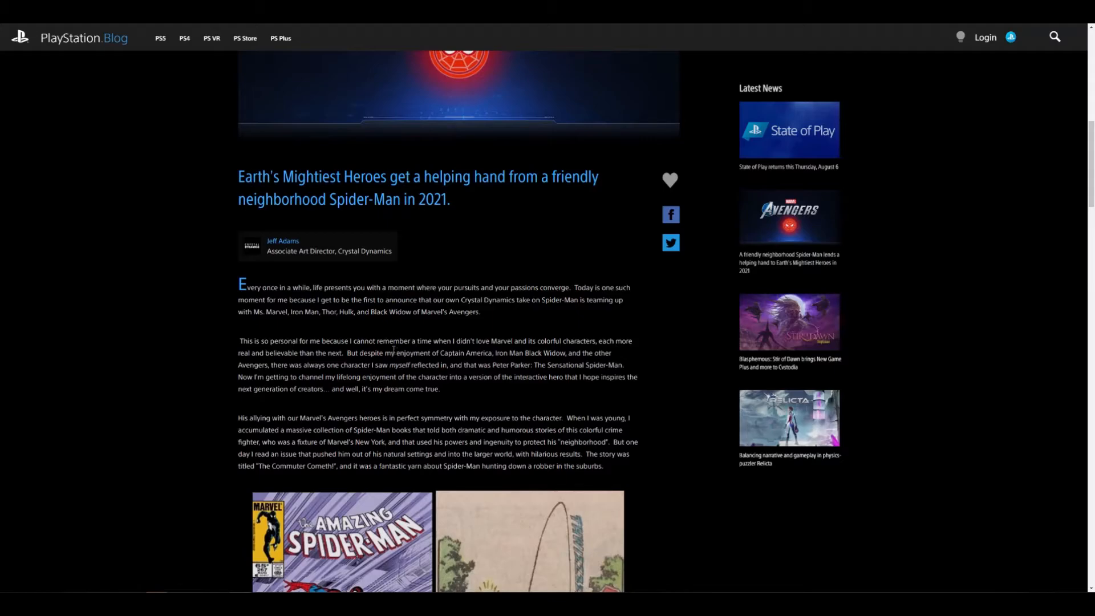
pyautogui.moveTo(389, 349)
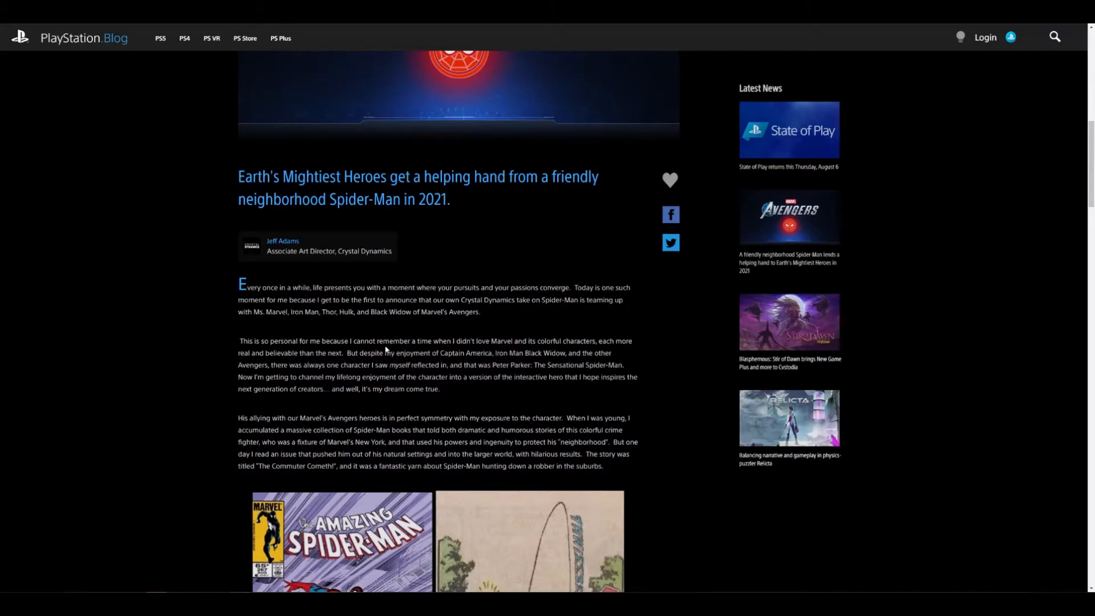
pyautogui.moveTo(367, 326)
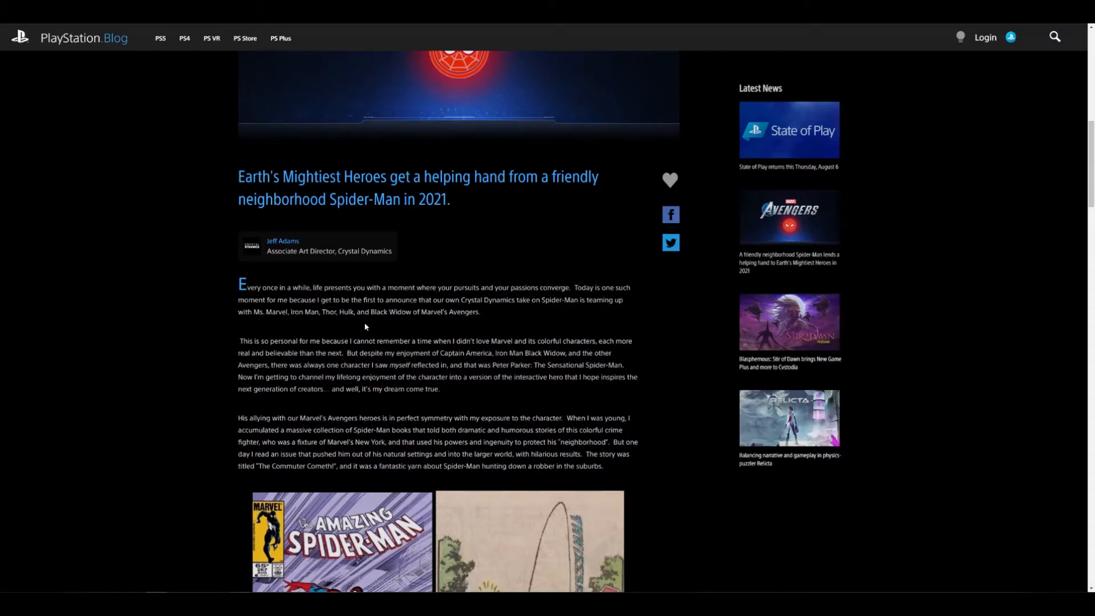
pyautogui.moveTo(344, 241)
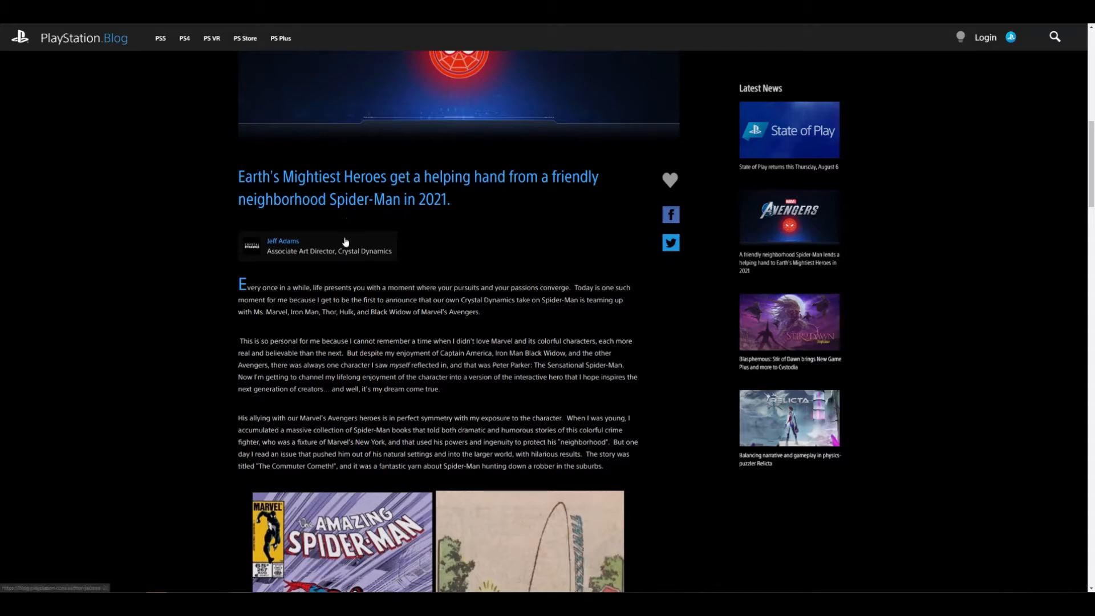
pyautogui.moveTo(365, 227)
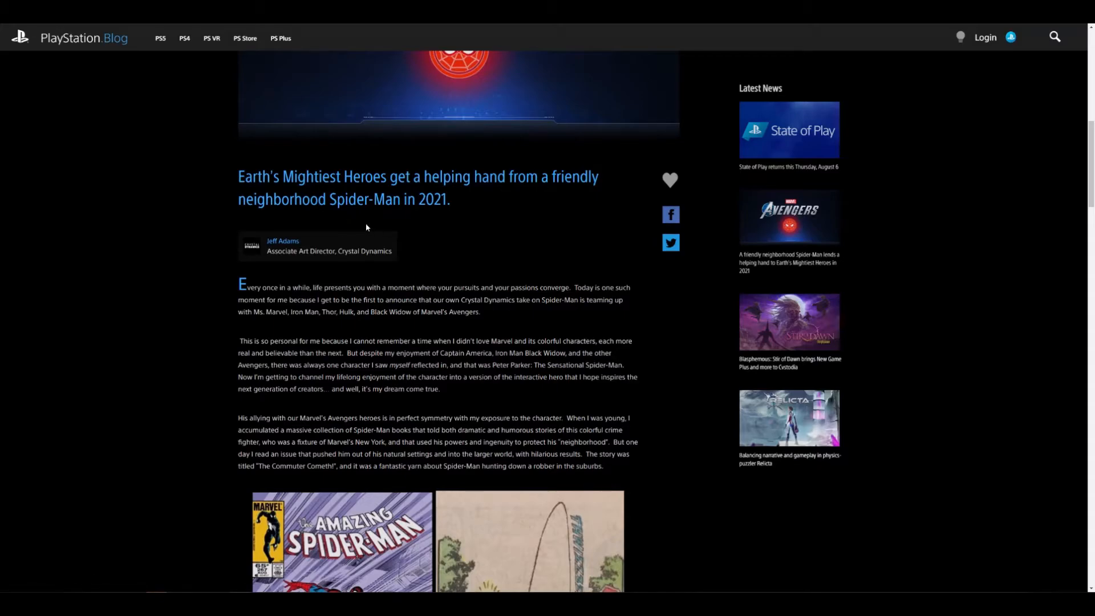
pyautogui.moveTo(270, 227)
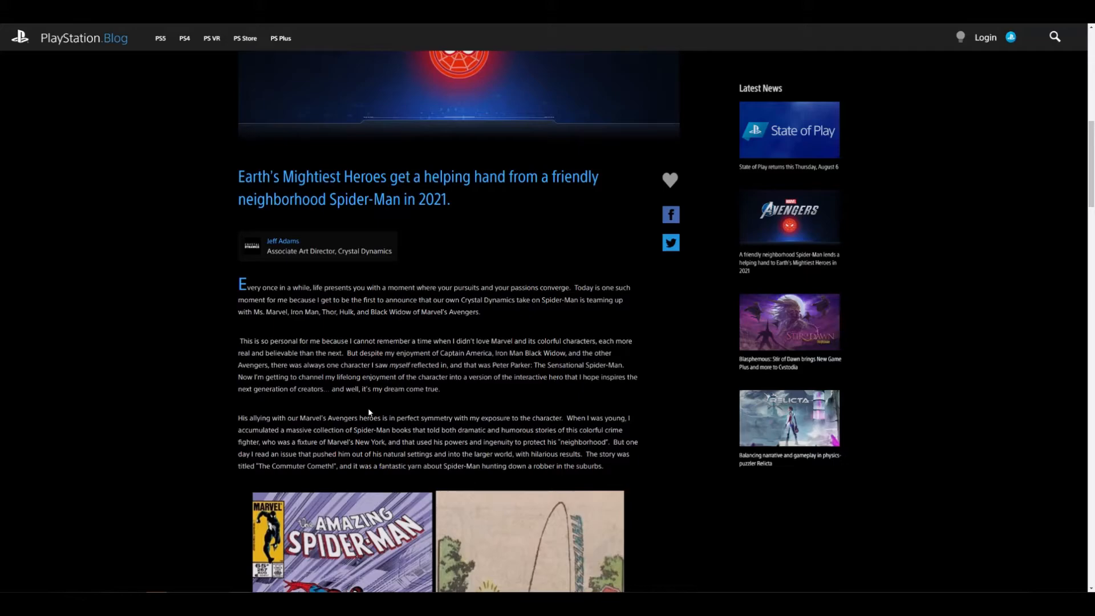
pyautogui.moveTo(369, 411)
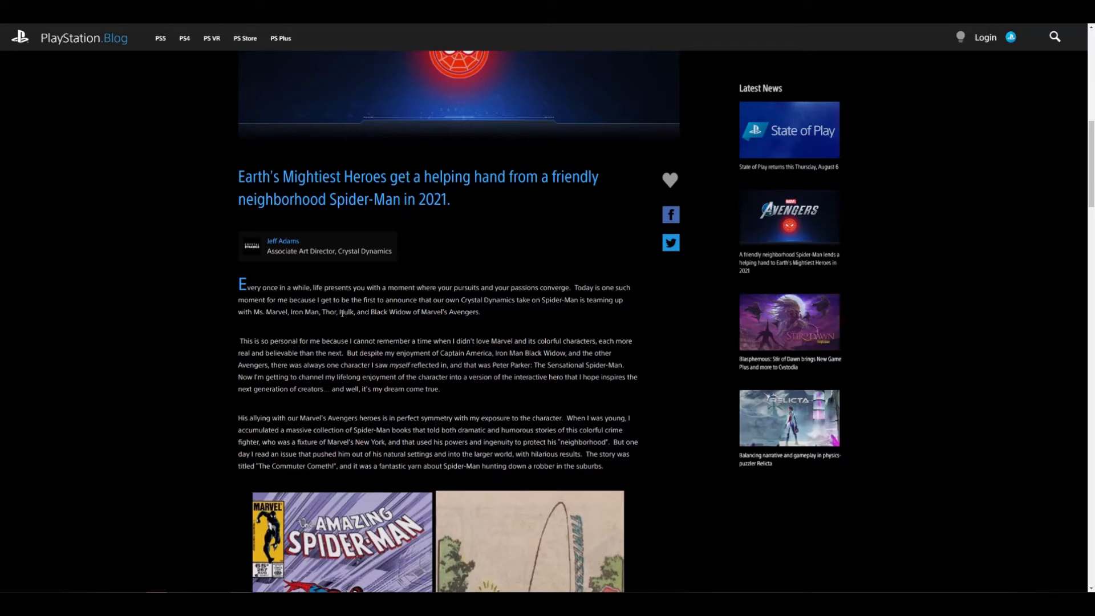
pyautogui.moveTo(345, 308)
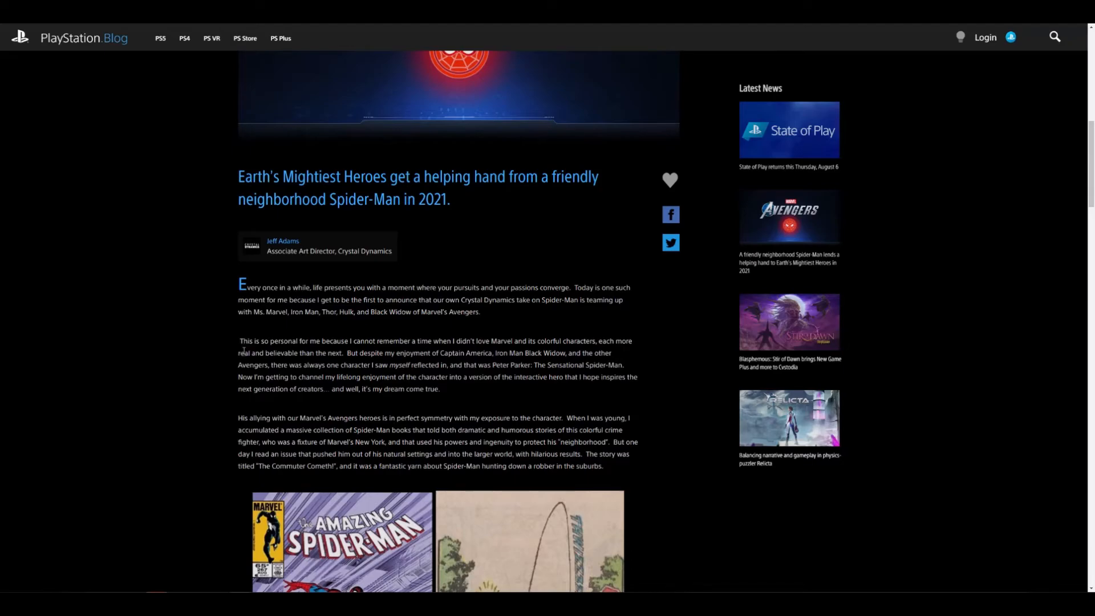
# Step: Scroll past 'A Sensational Spider Hero' down to the 'A Sensational Take on Spider-Man' heading and comic art
pyautogui.scroll(-3)
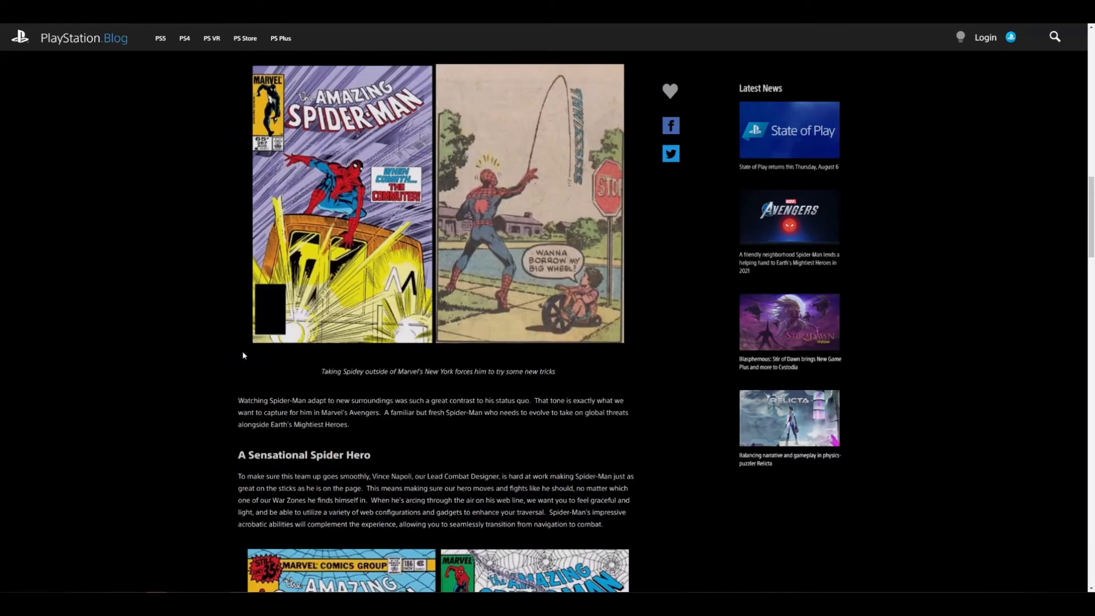
pyautogui.scroll(-3)
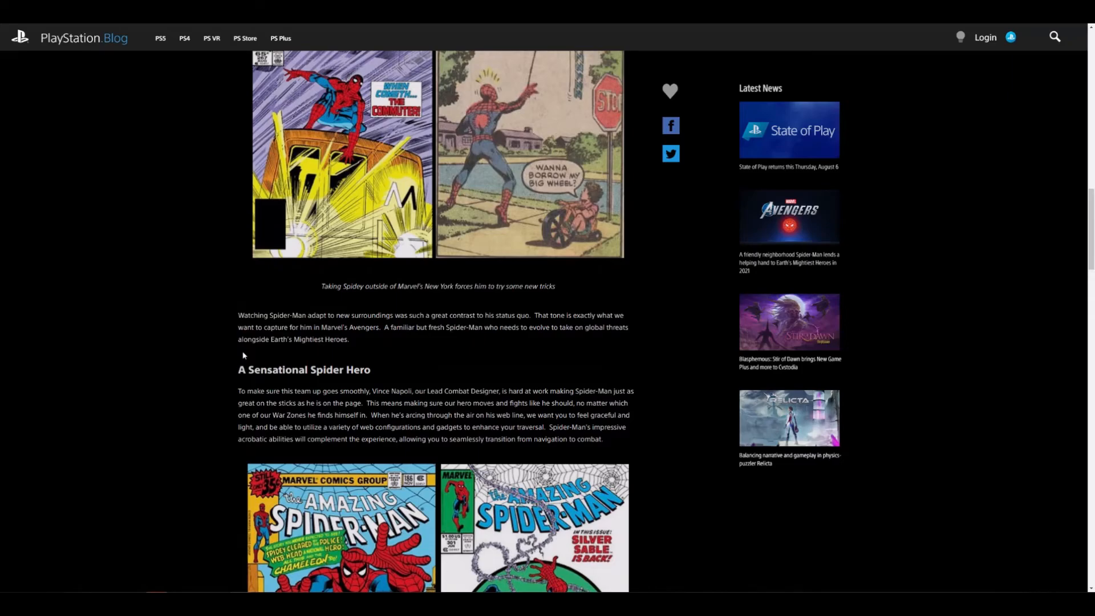
pyautogui.scroll(-3)
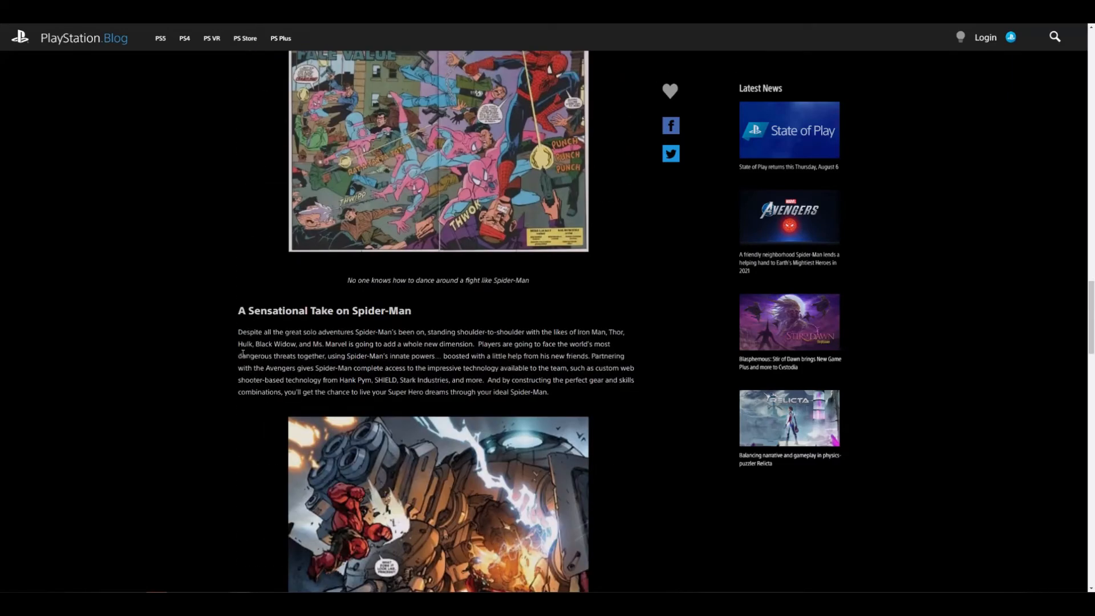
pyautogui.scroll(-3)
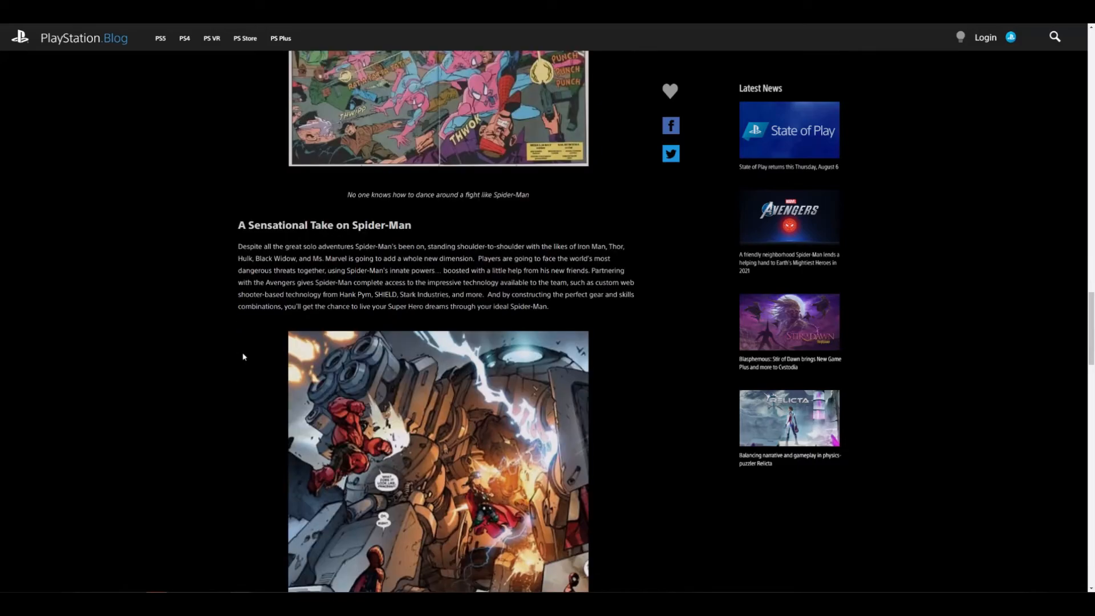
pyautogui.moveTo(245, 354)
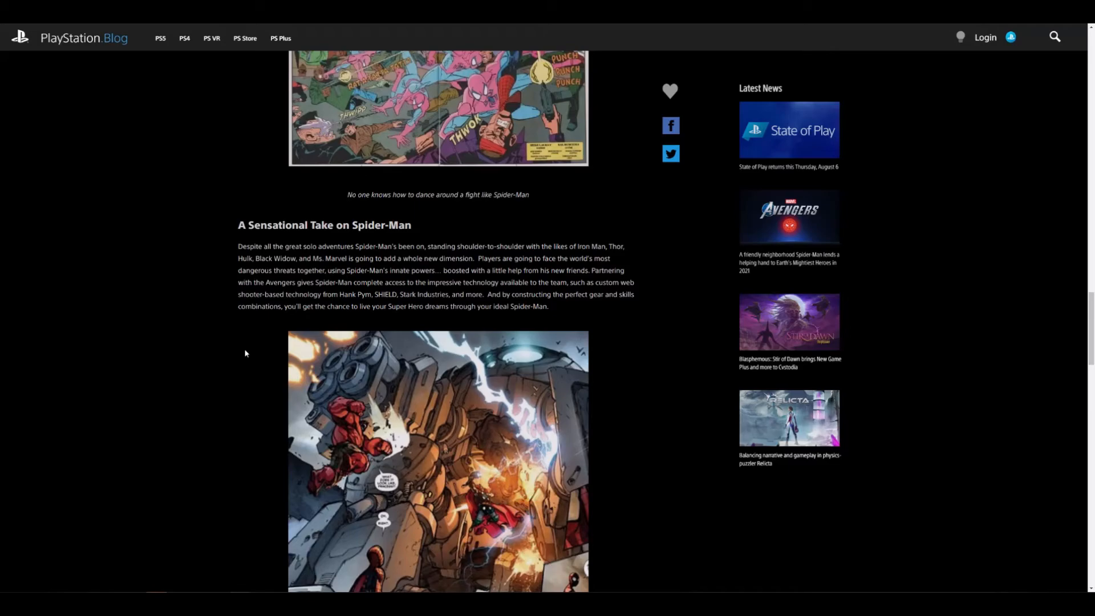
pyautogui.moveTo(242, 351)
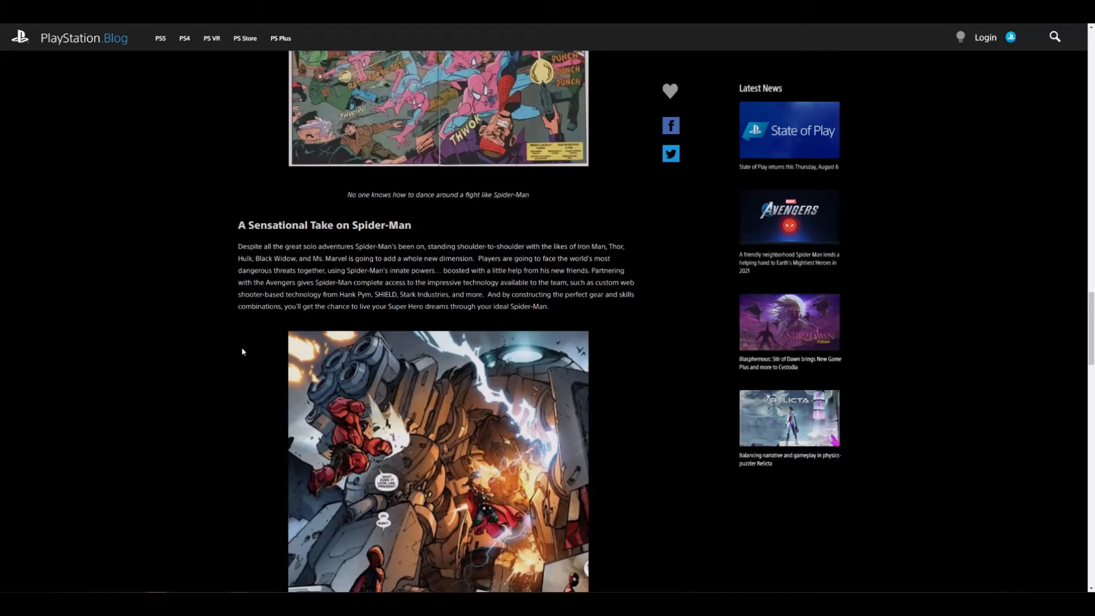